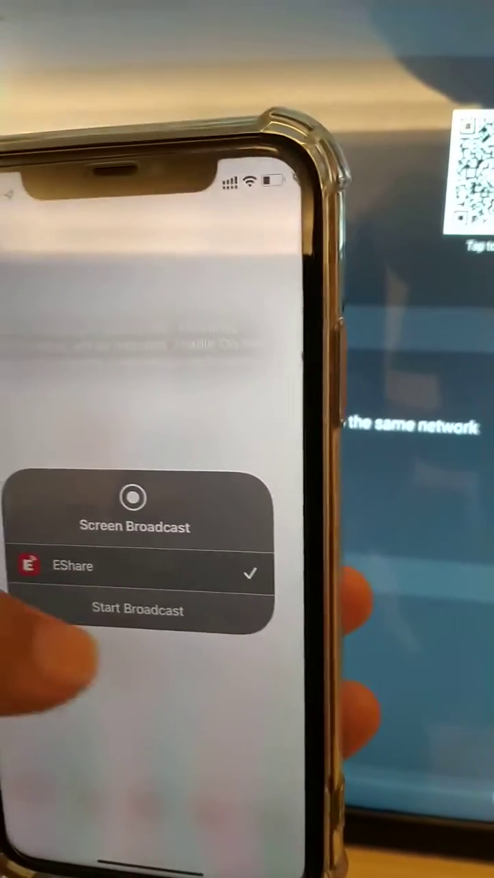
Start the EShare screen broadcast from the Screen Broadcast panel and let the countdown run.
click(134, 610)
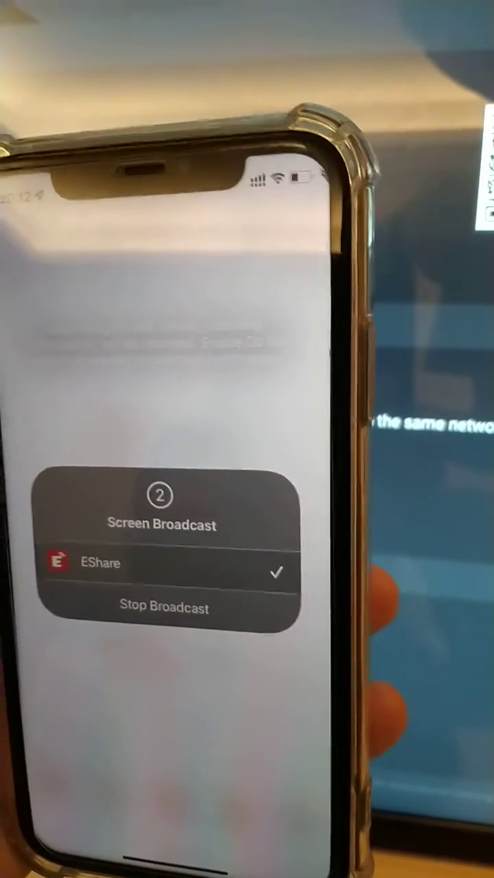